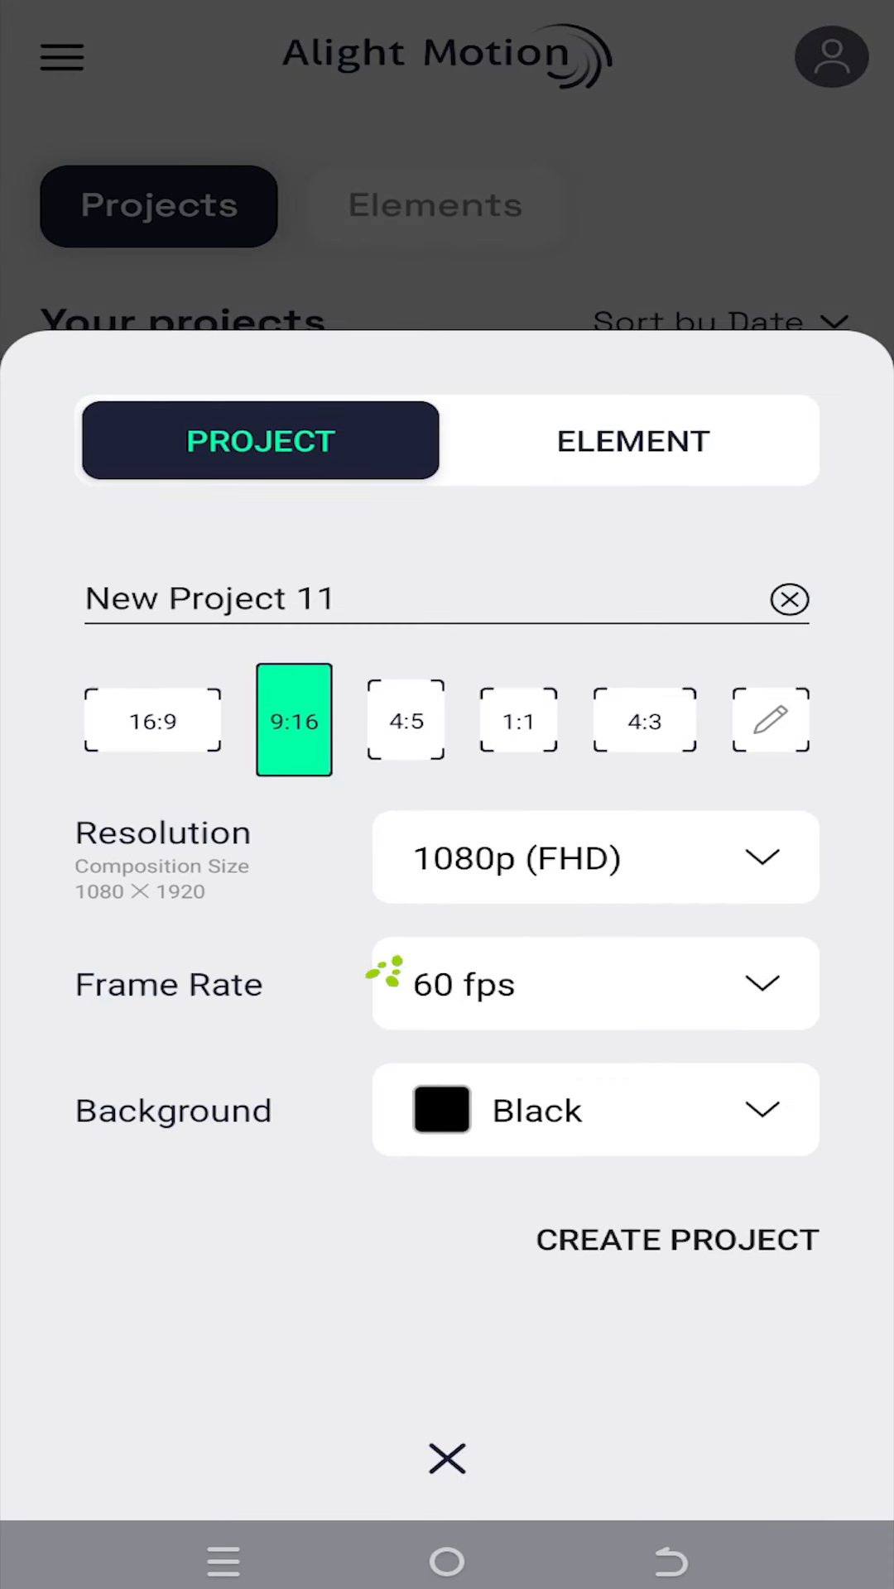
Create the 9:16 1080p project and dismiss the Pro subscription offer.
{"action": "left_click", "coordinate": [678, 1240]}
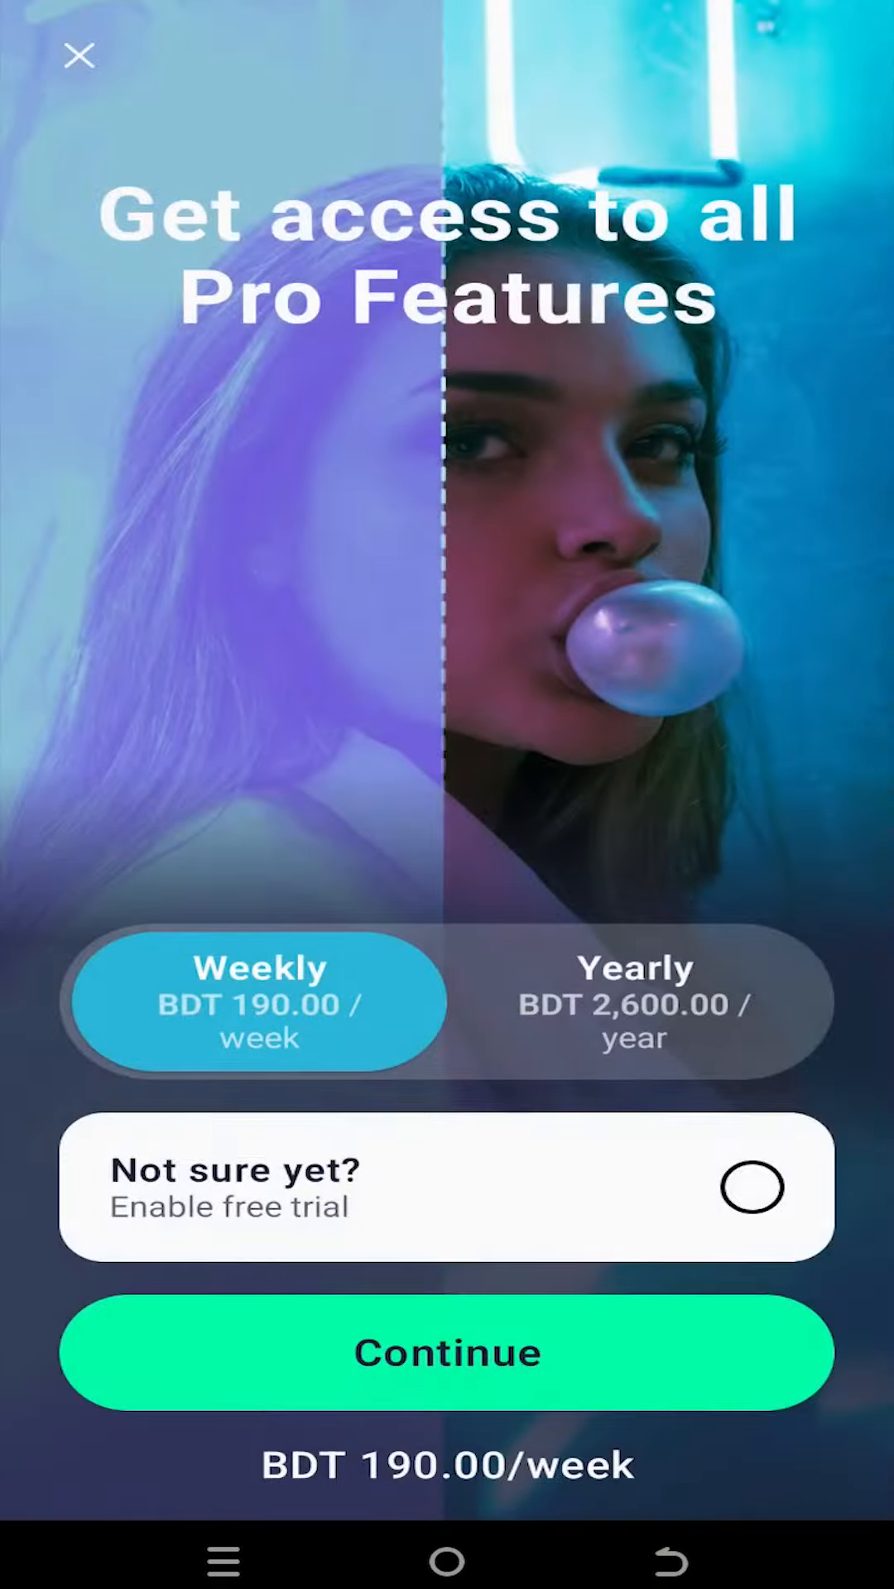
{"action": "left_click", "coordinate": [79, 56]}
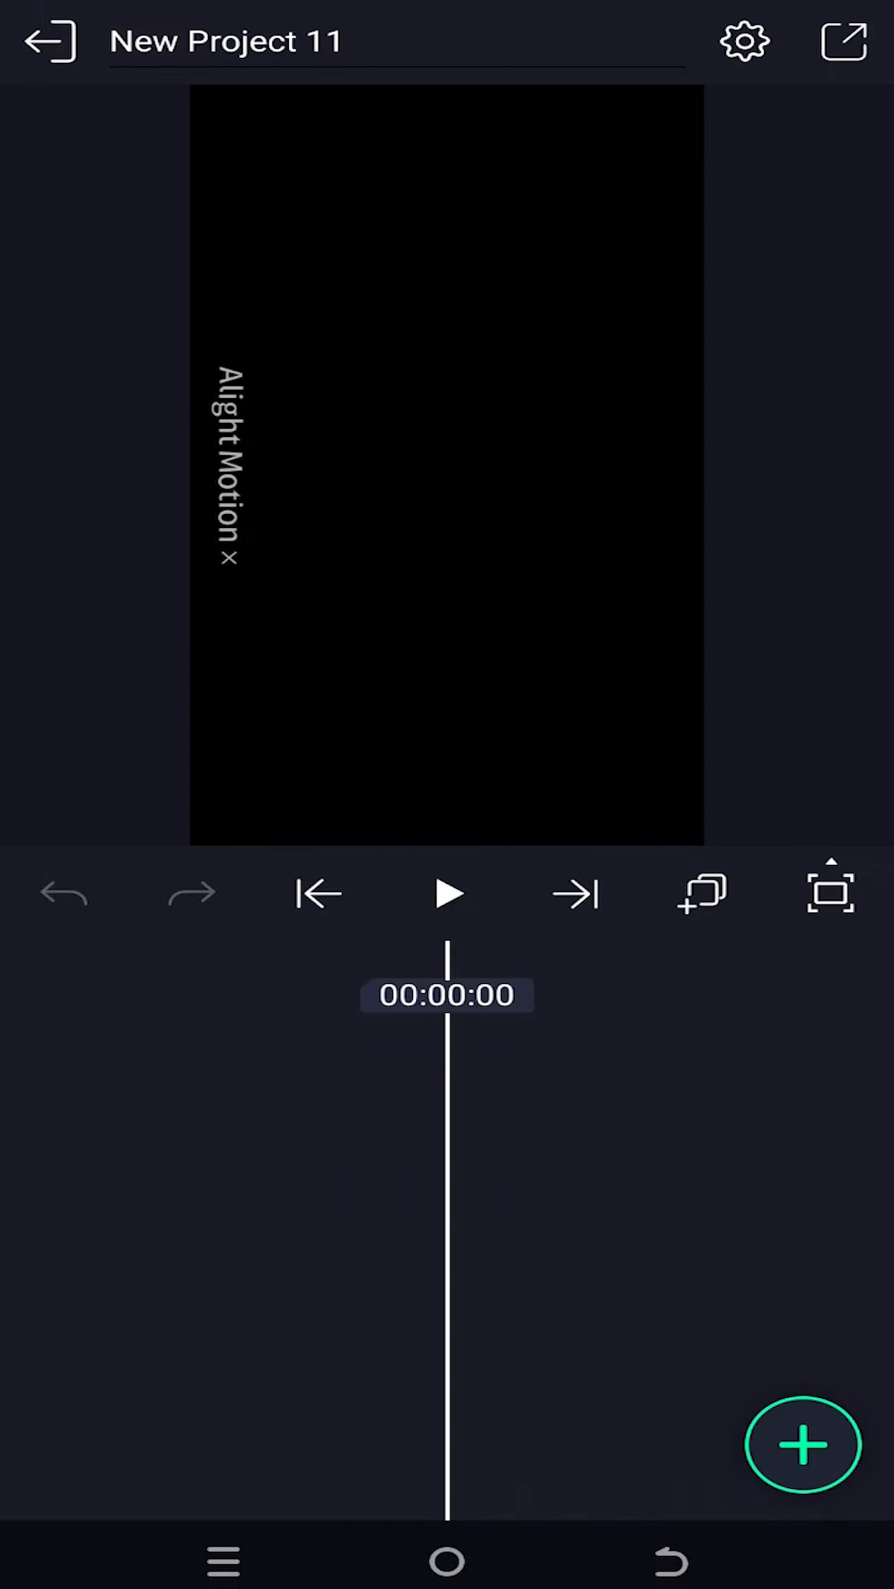
Add the stock cyclist video bike_by_30fps.mp4 from the Media library to the project.
{"action": "left_click", "coordinate": [802, 1447]}
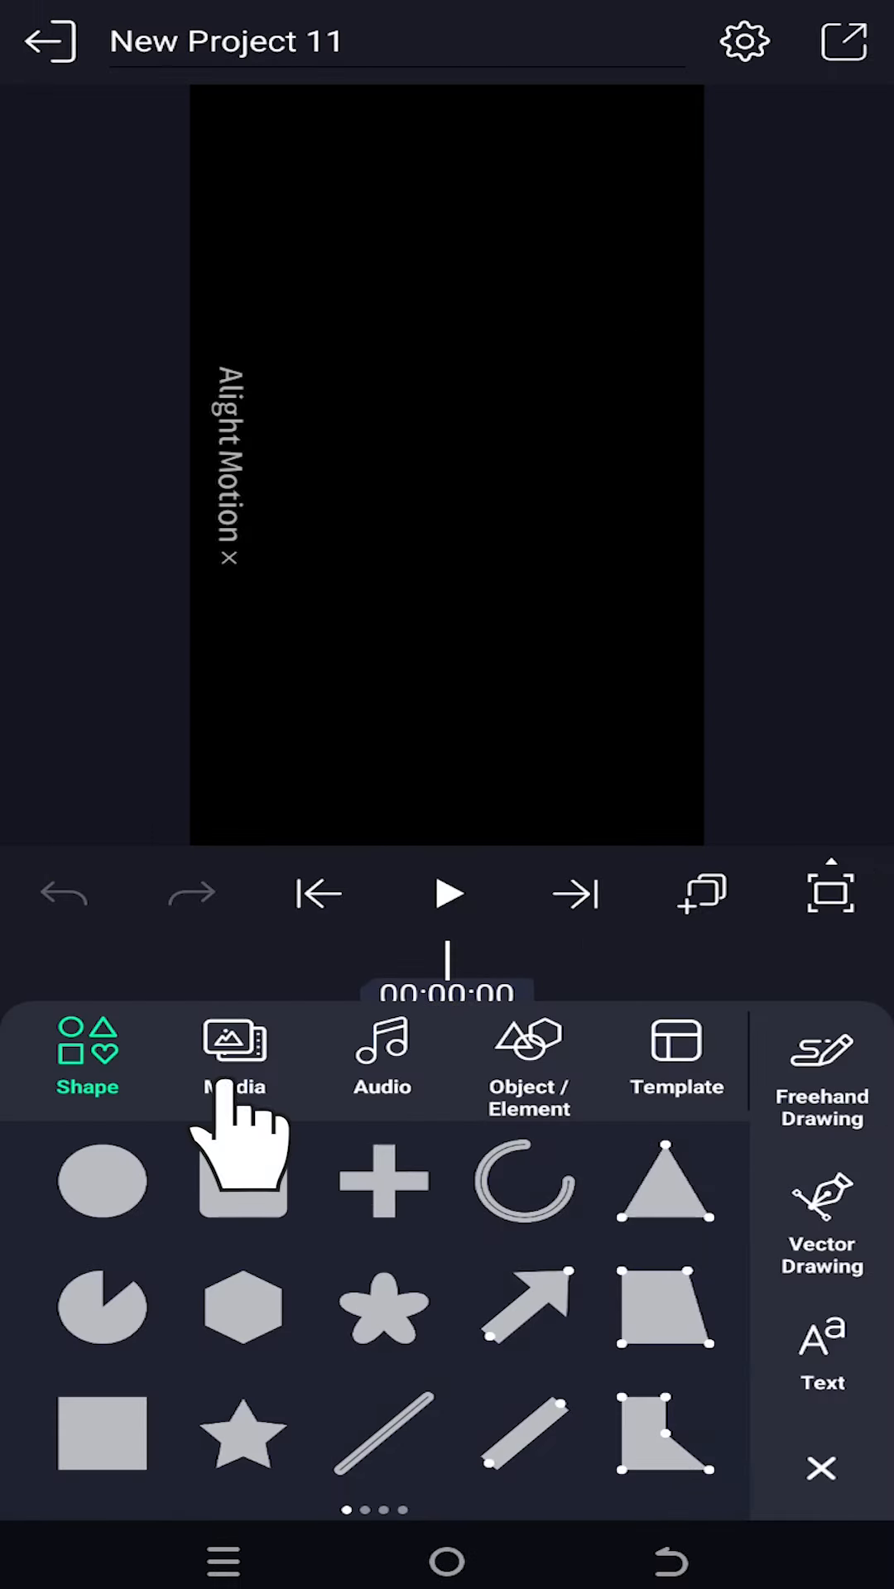
{"action": "left_click", "coordinate": [234, 1059]}
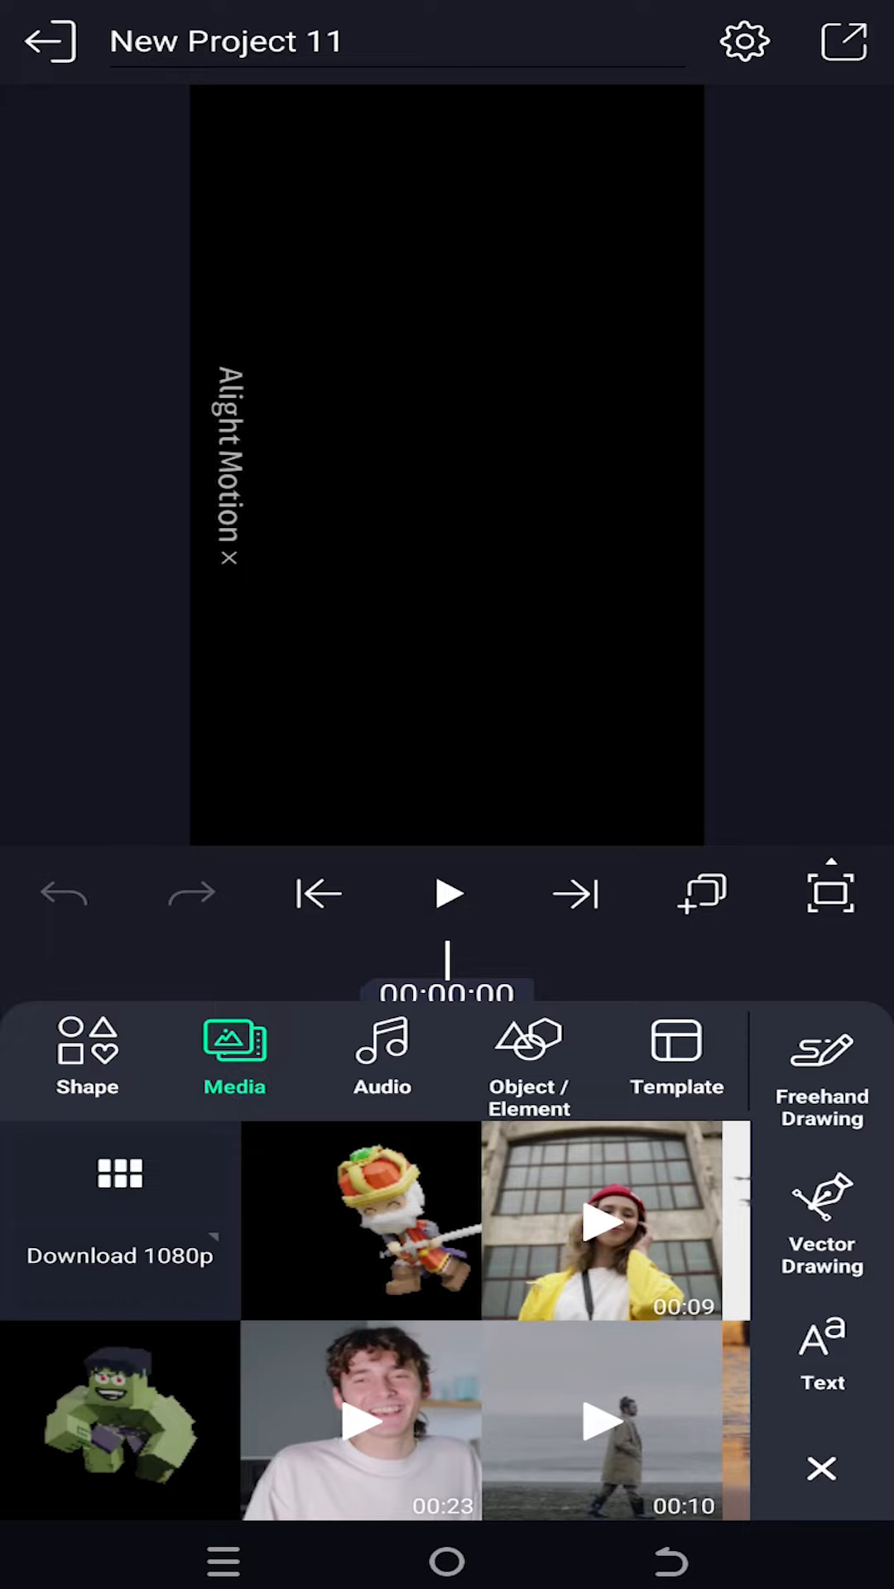
{"action": "left_click", "coordinate": [120, 1255]}
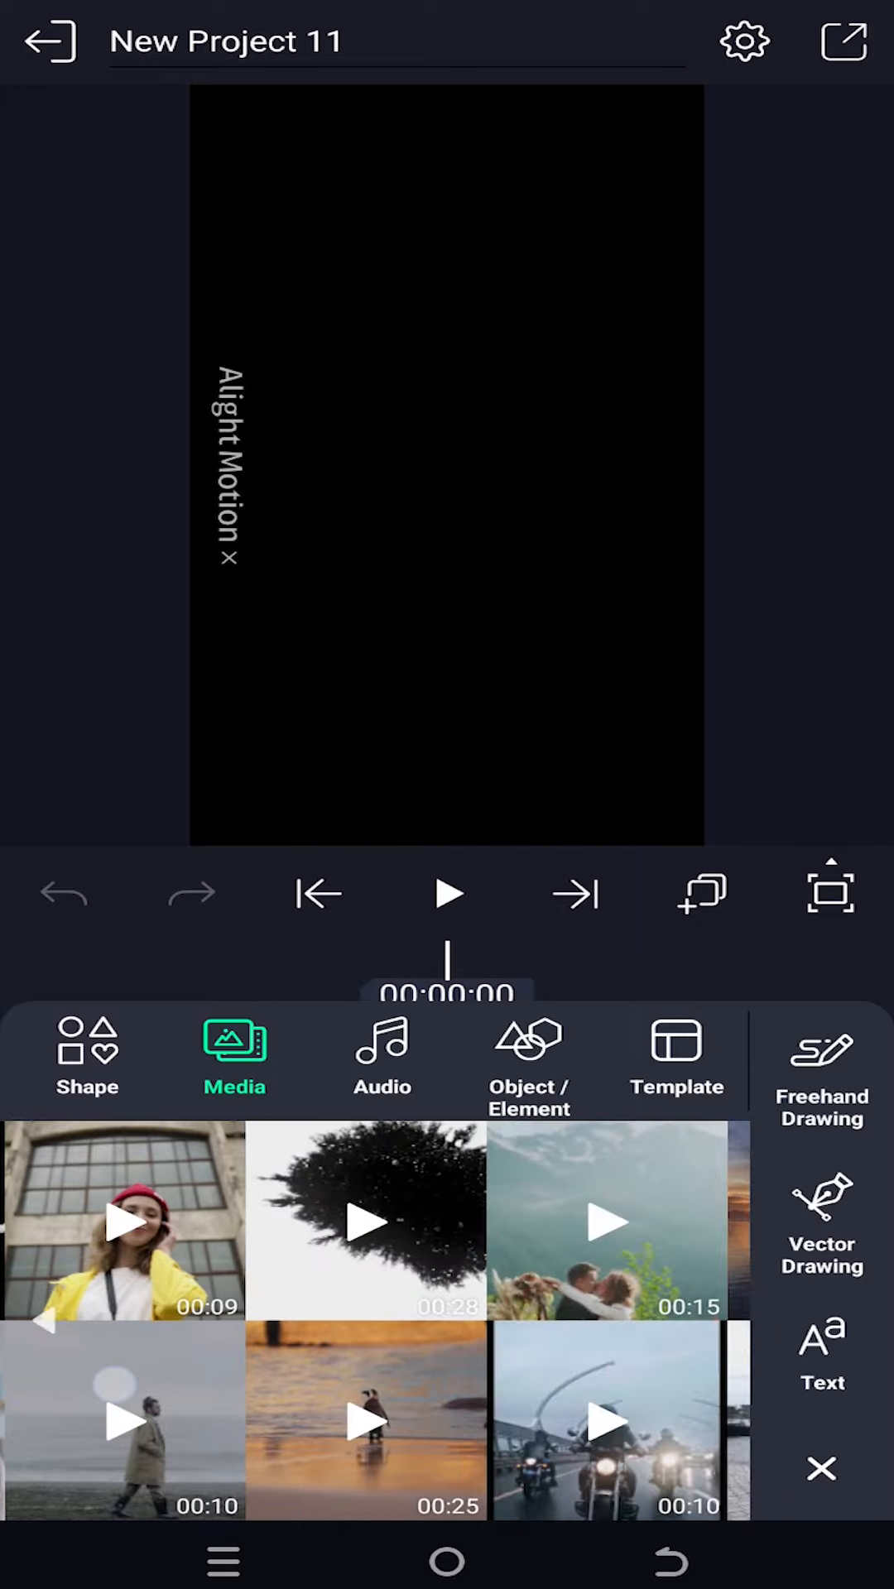
{"action": "scroll", "scroll_direction": "left", "scroll_amount": 3}
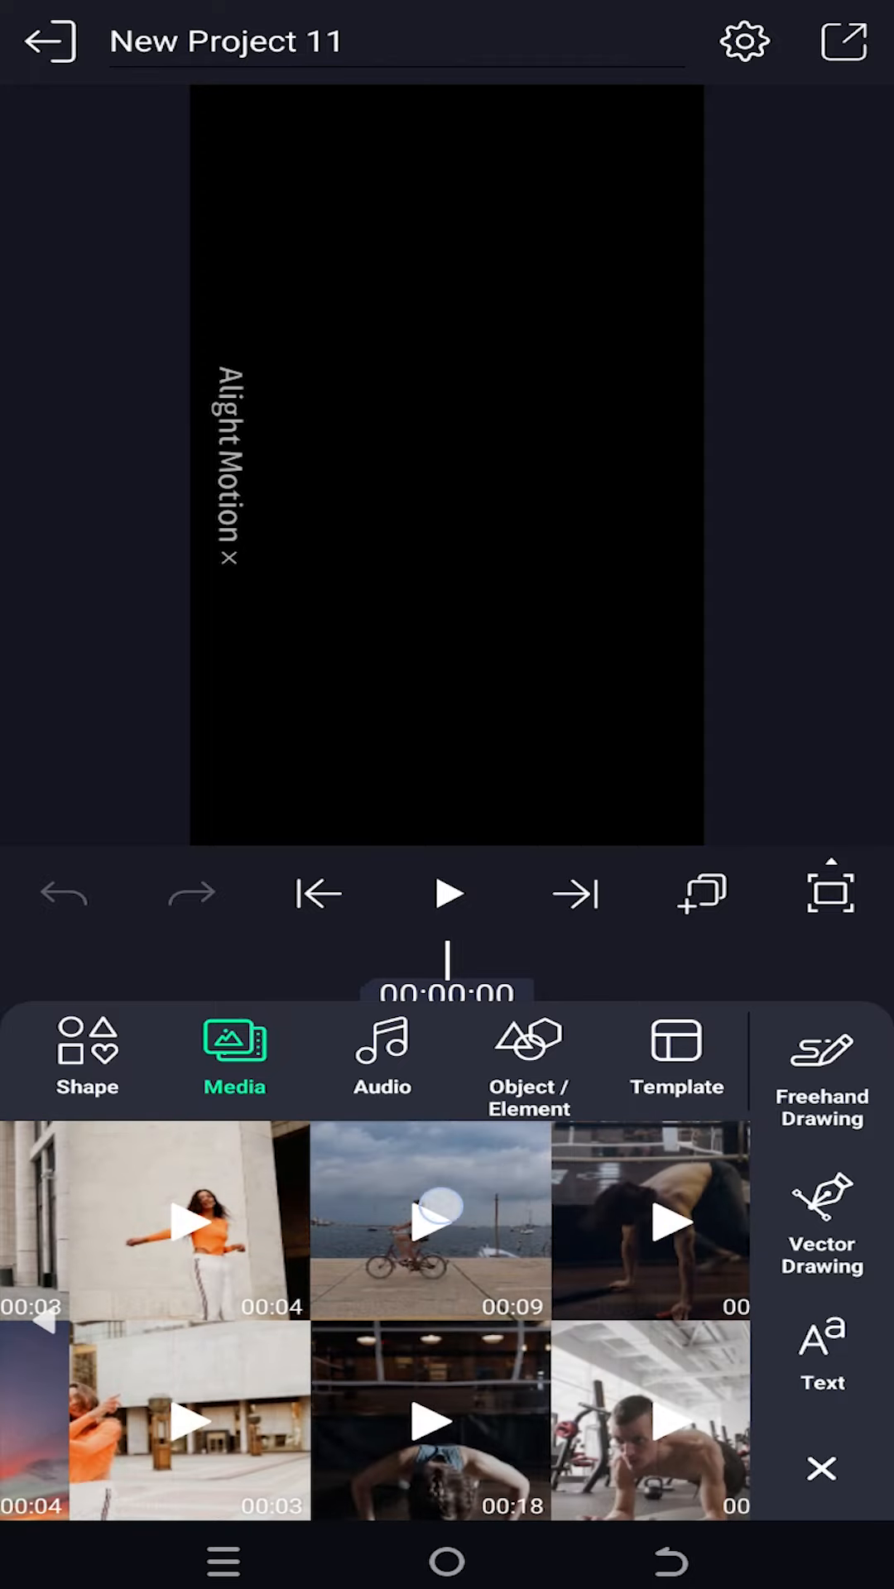
{"action": "left_click", "coordinate": [431, 1220]}
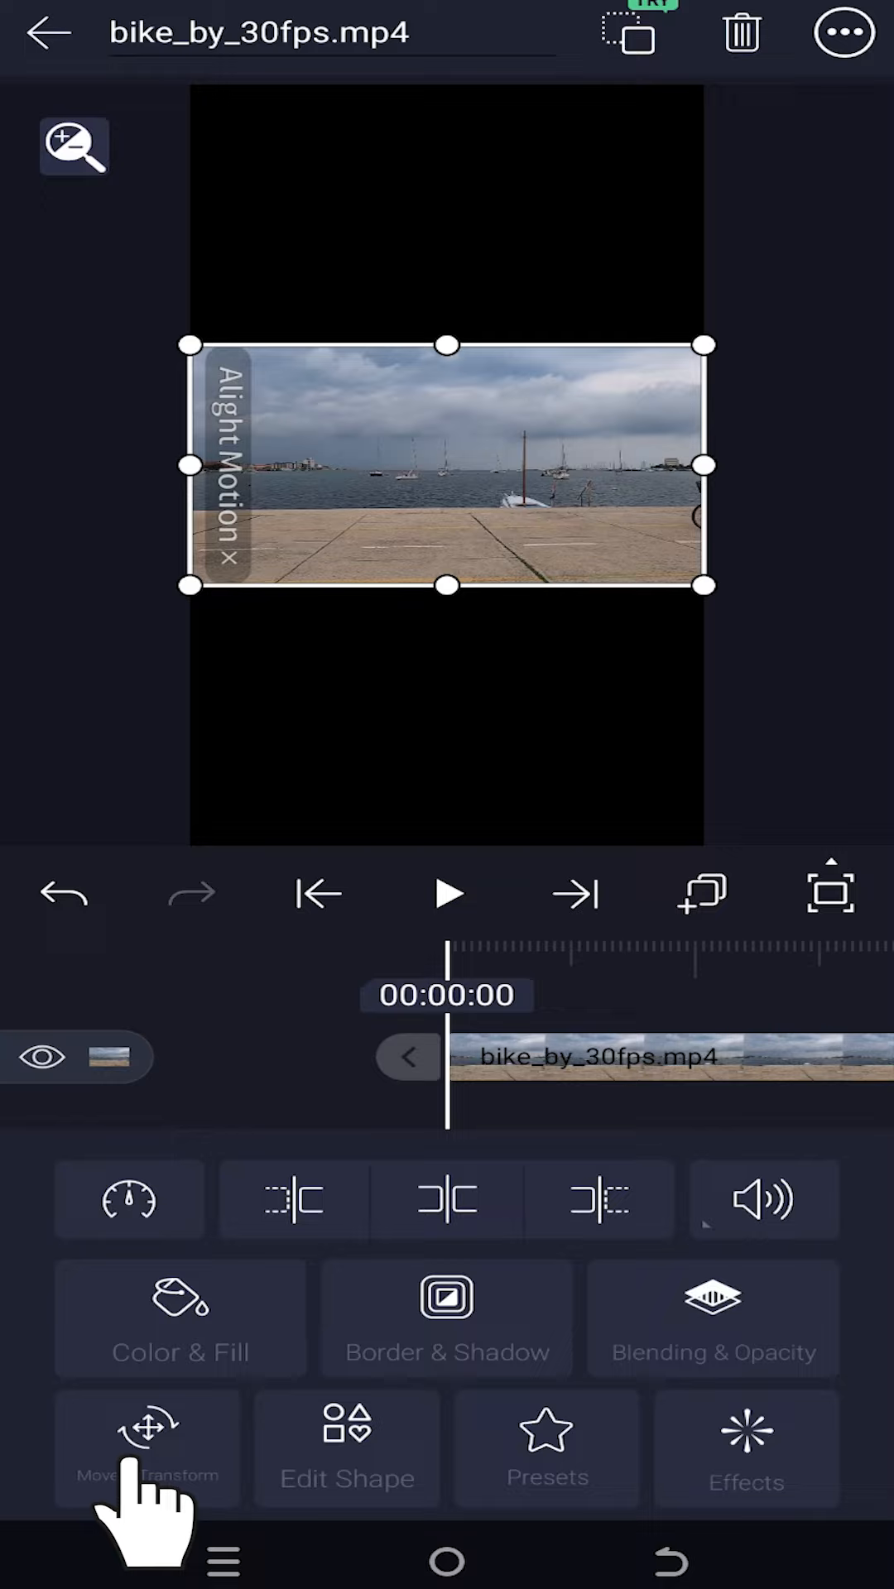
Select the Scale tool in Move & Transform to enlarge the bike clip.
{"action": "left_click", "coordinate": [148, 1447]}
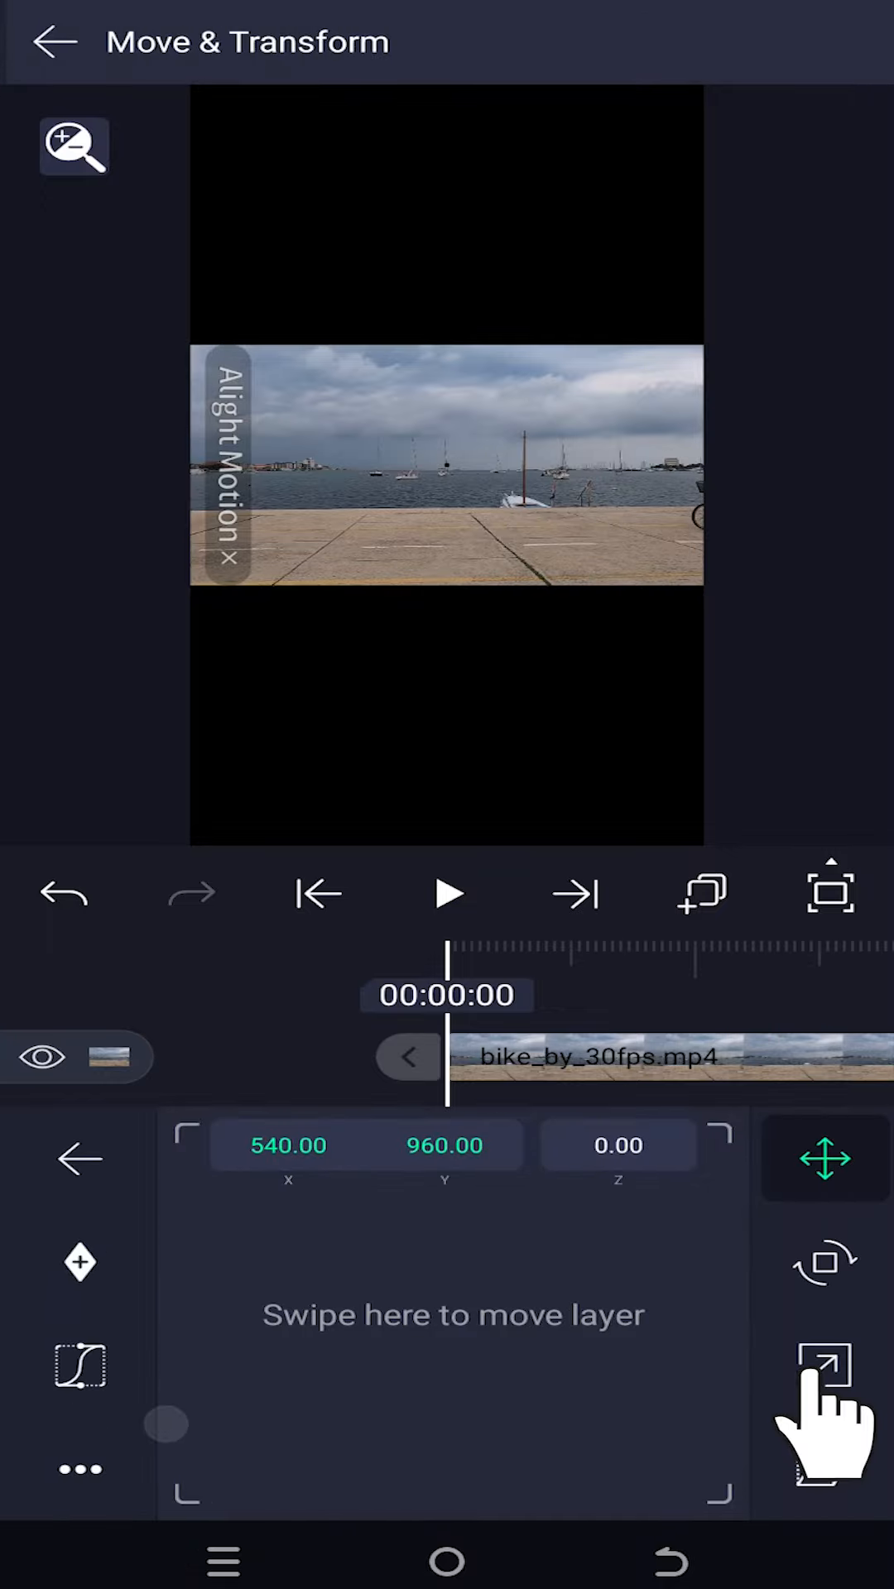
{"action": "left_click", "coordinate": [820, 1380]}
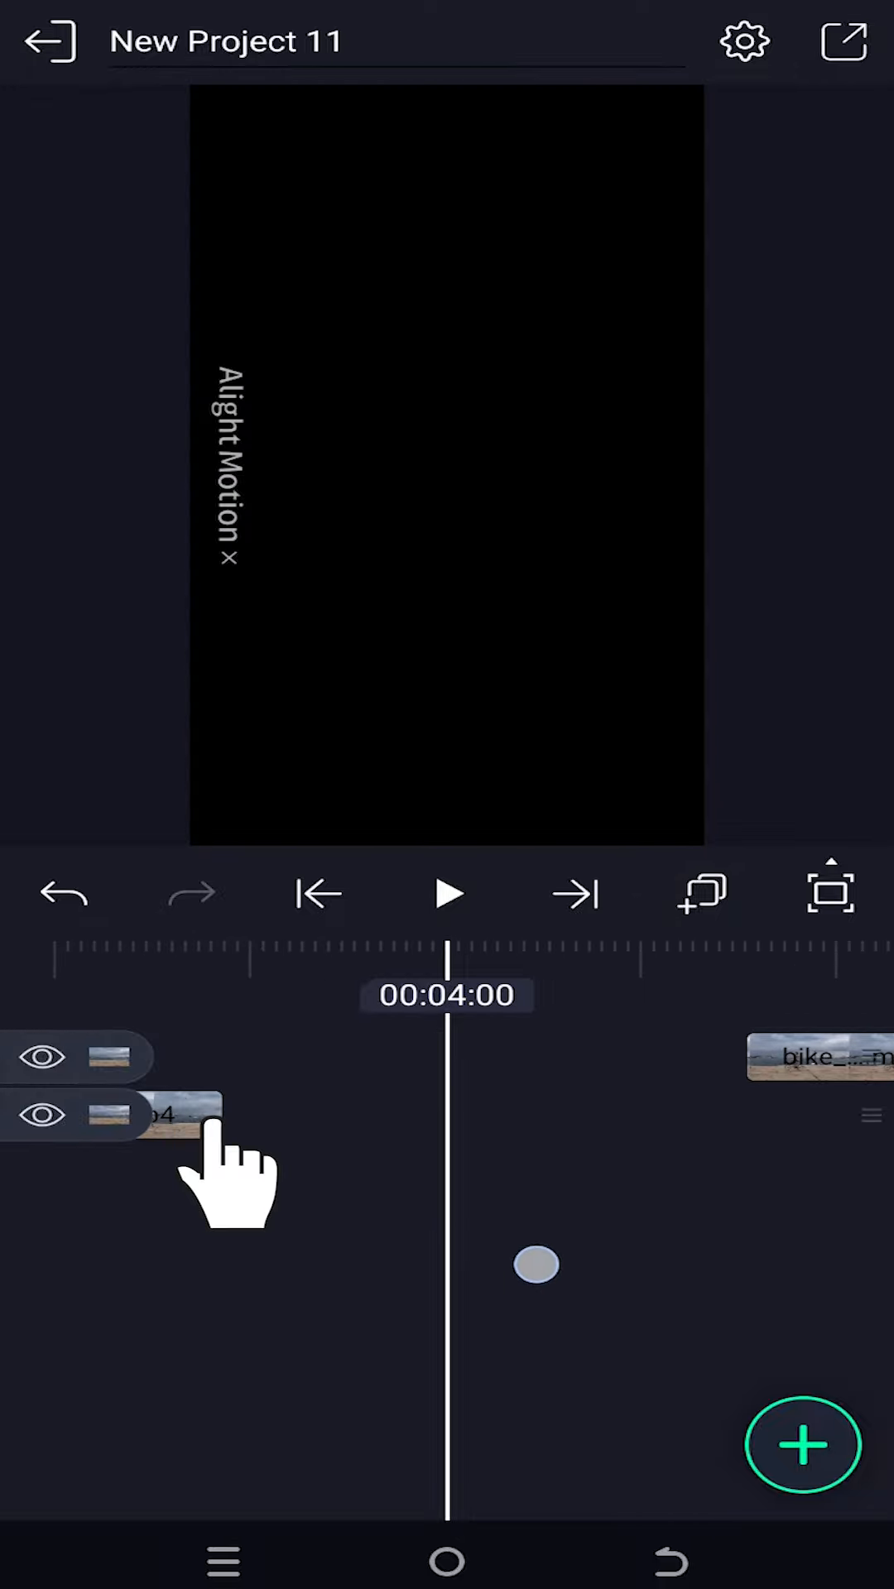
Select the first bike clip piece and cut it at the current time.
{"action": "left_click", "coordinate": [152, 1114]}
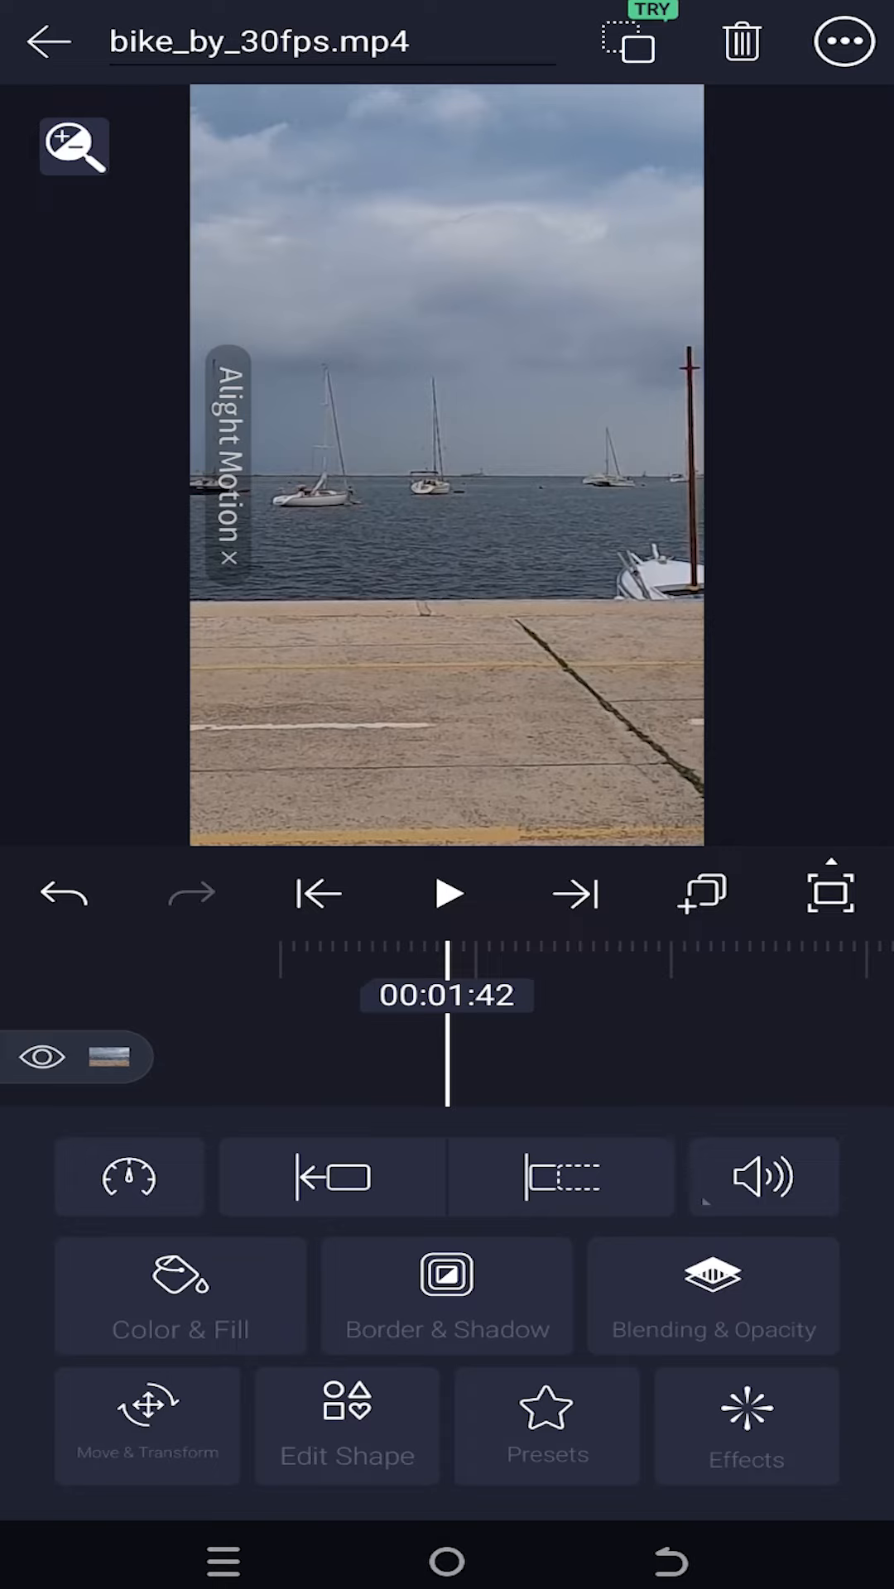
{"action": "left_click", "coordinate": [331, 1175]}
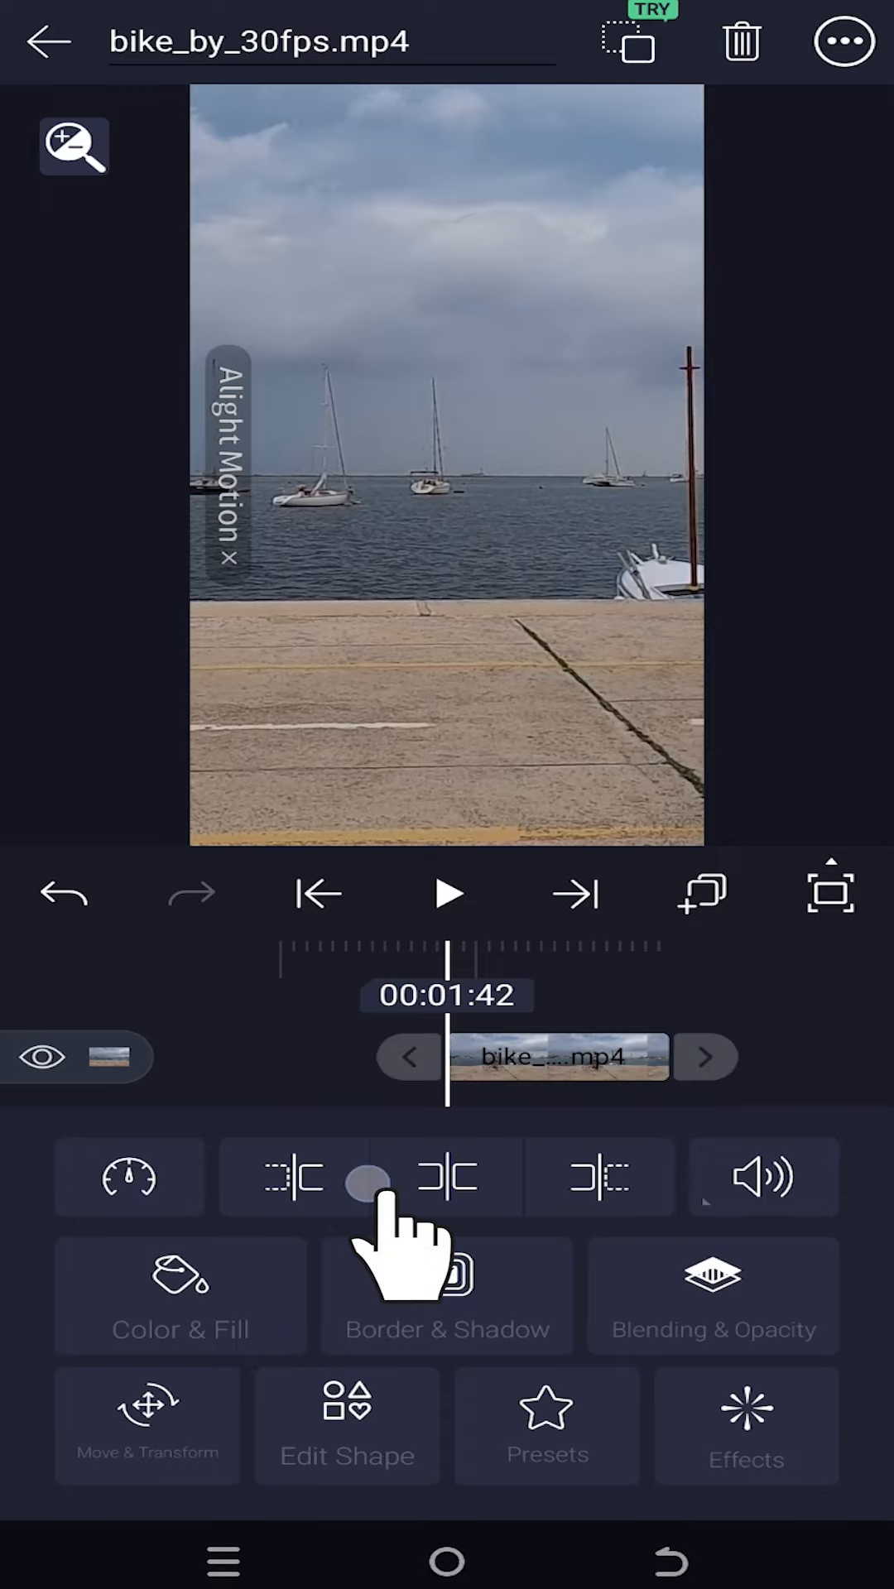